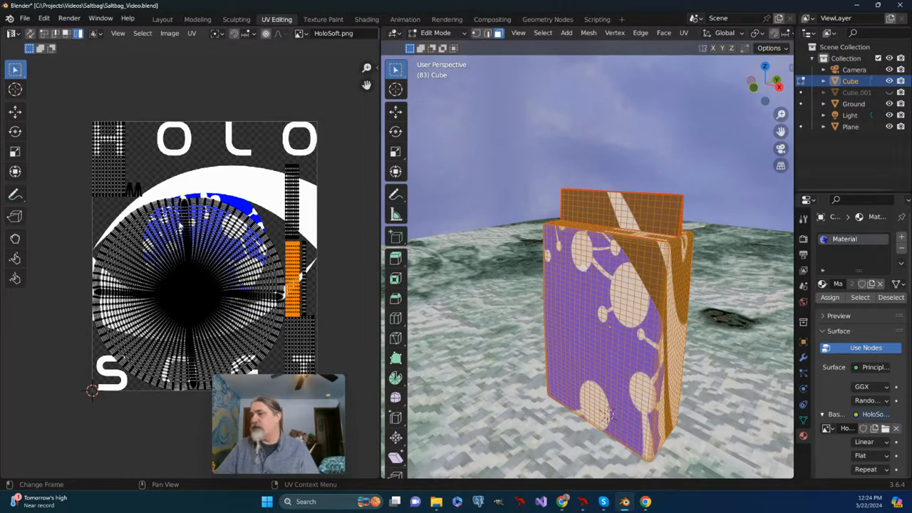
Unwrap the cube mesh from the UV menu onto the holographic texture.
left_click(683, 32)
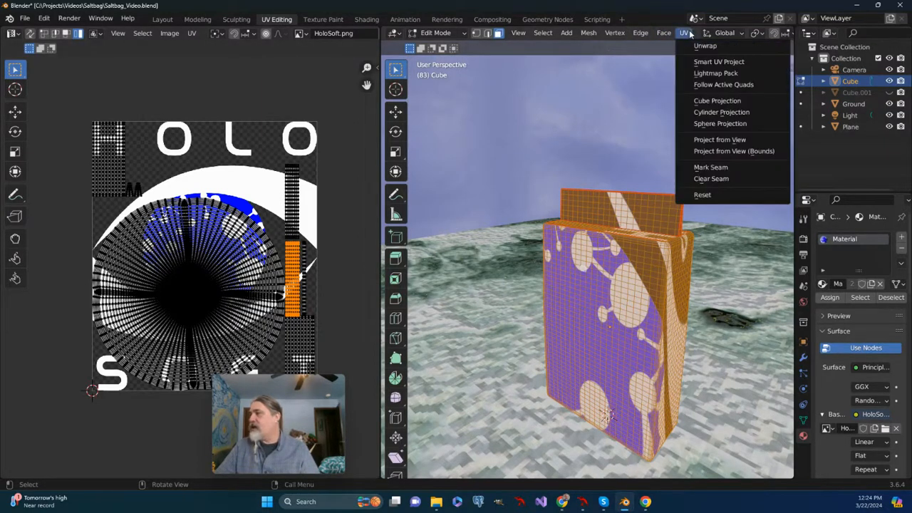
mouse_move(705, 46)
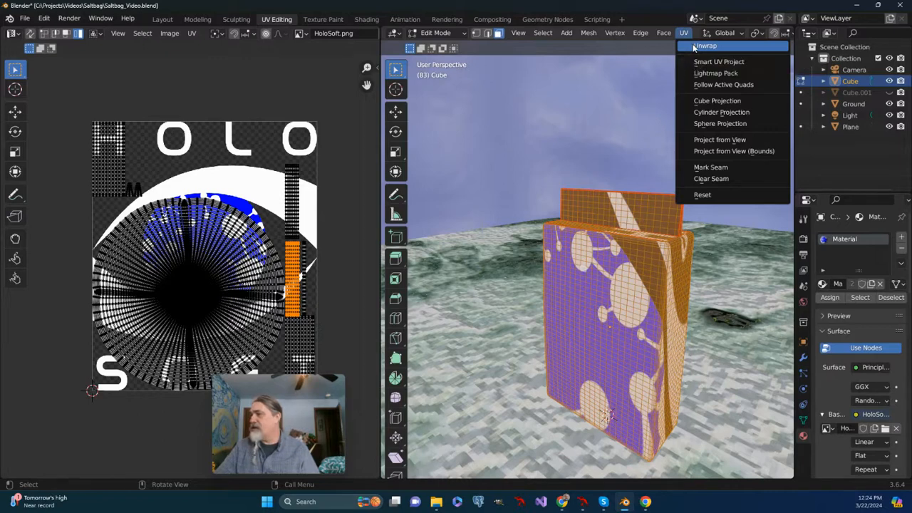
left_click(704, 46)
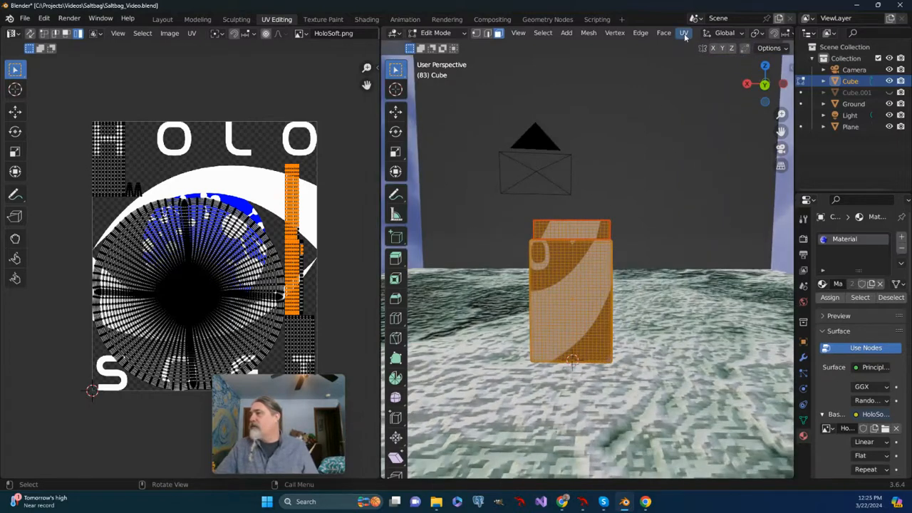
Run Smart UV Project and review its 66° angle limit and Scaled margin method.
left_click(683, 32)
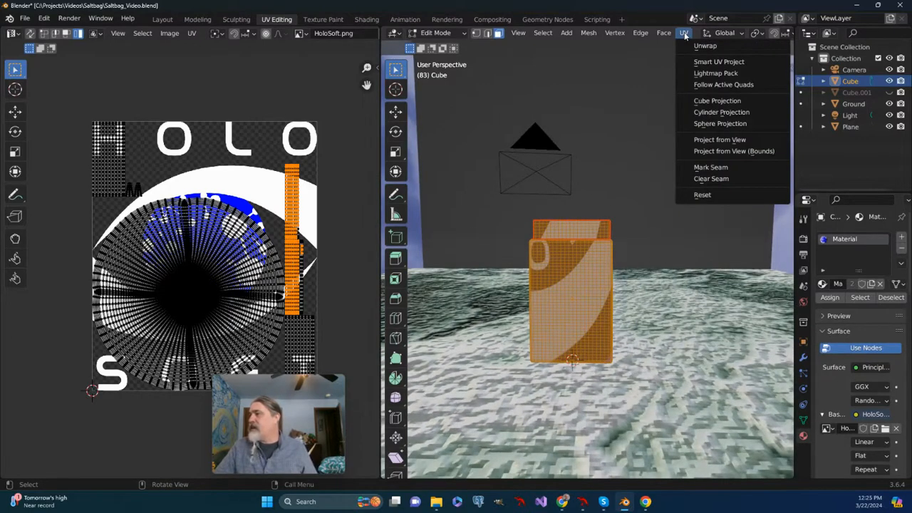
mouse_move(719, 61)
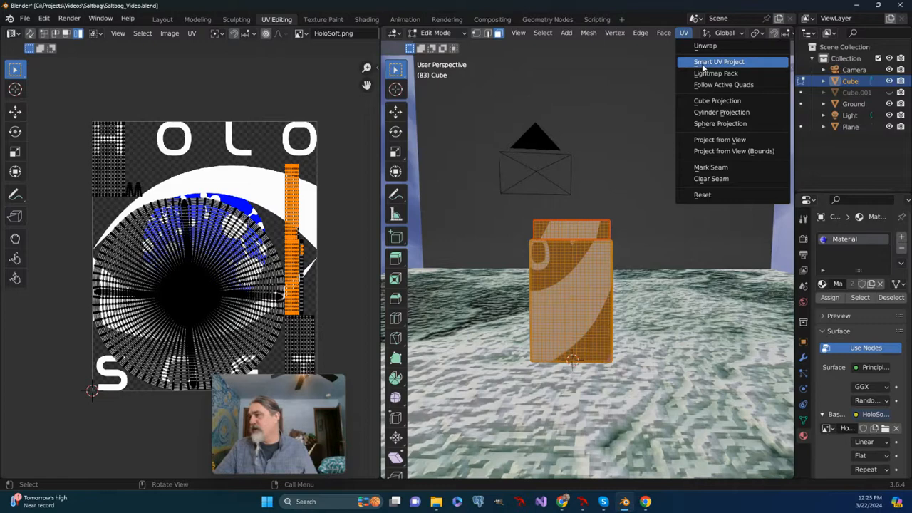
left_click(718, 62)
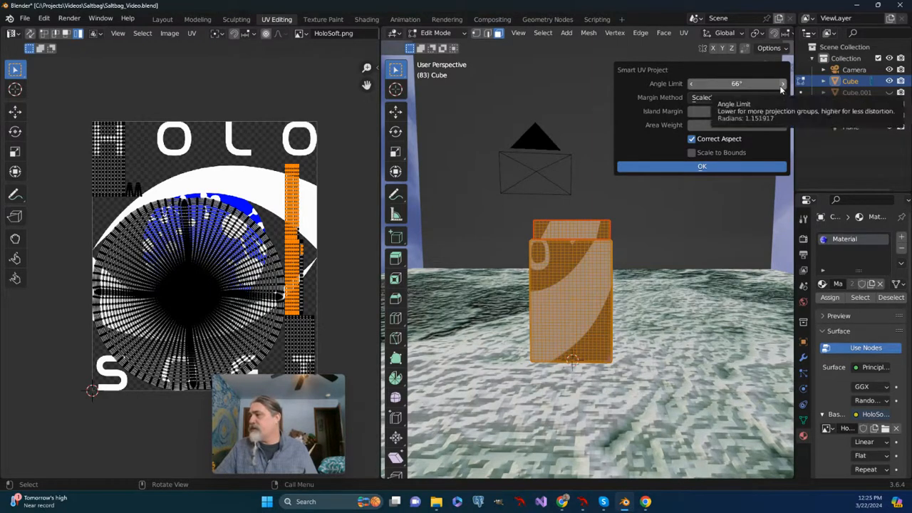
left_click(738, 97)
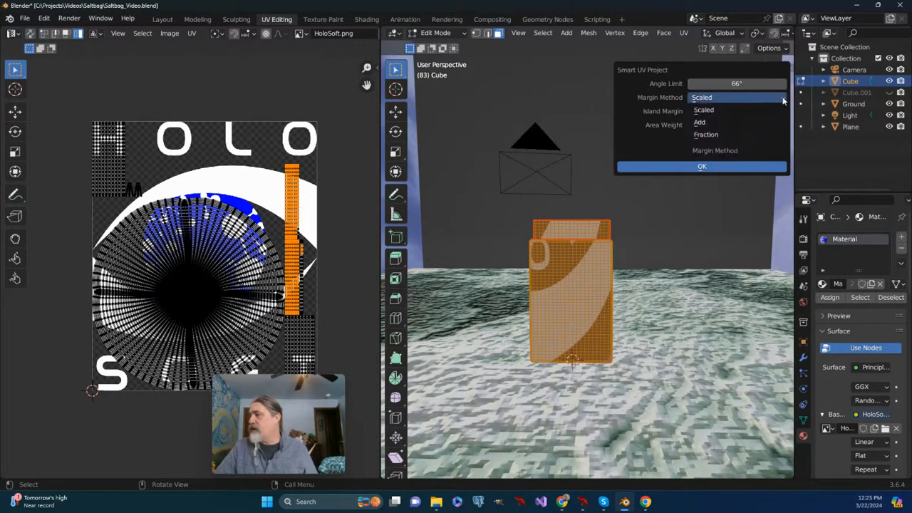
left_click(701, 98)
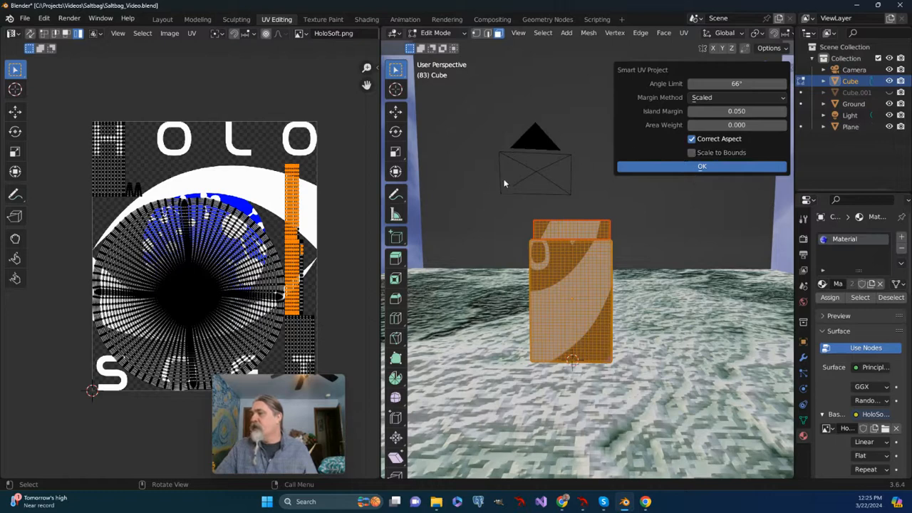
mouse_move(85, 205)
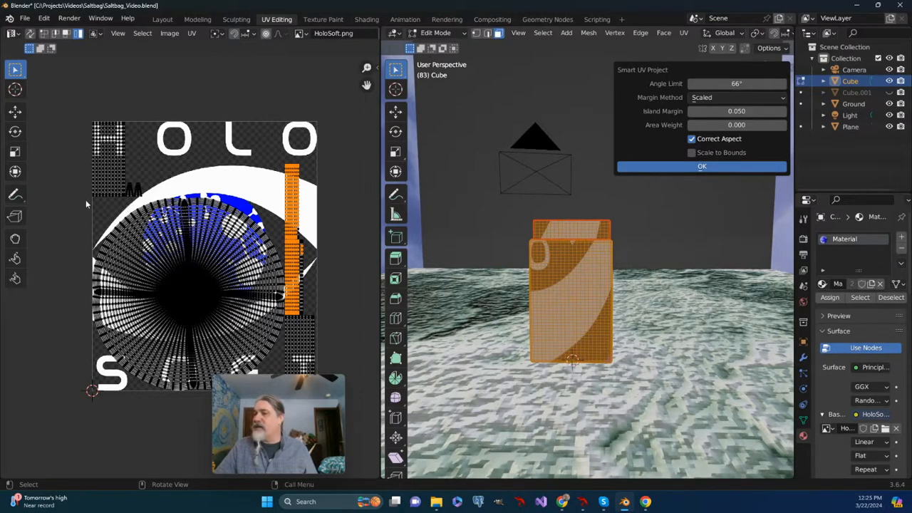
mouse_move(81, 92)
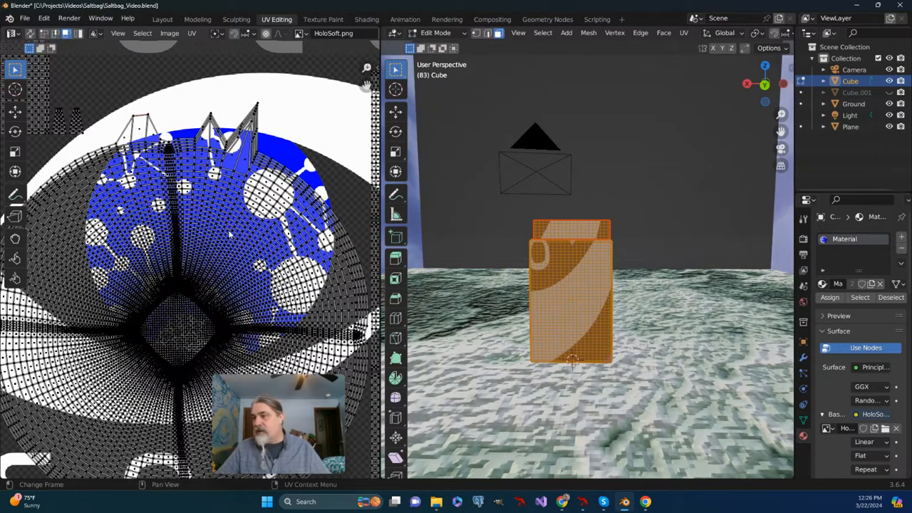
Move the UV island with G to the top-left corner over the H.
key("g")
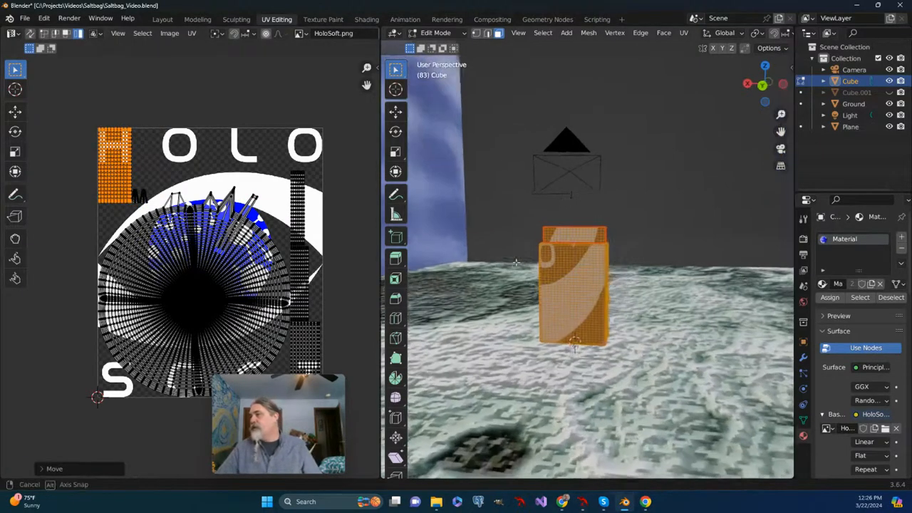
Re-run Smart UV Project with a 0.040 island margin and confirm.
left_click(683, 33)
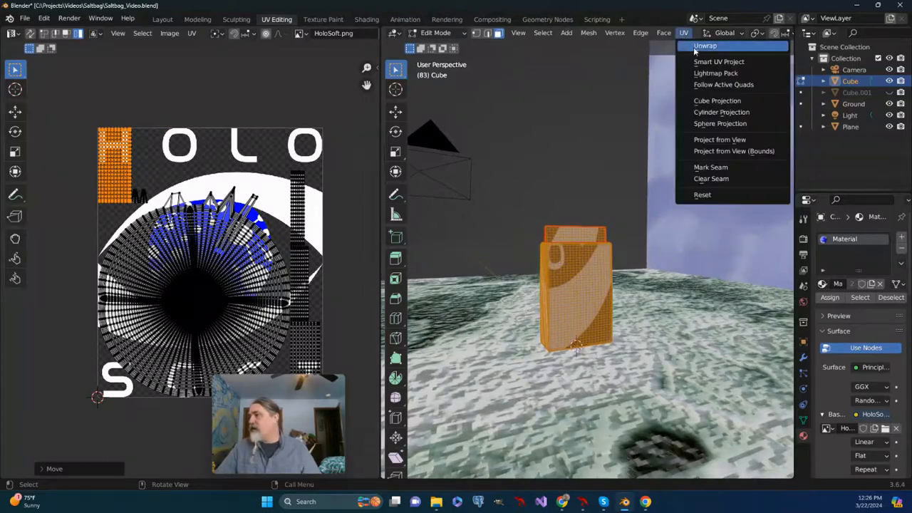
left_click(719, 61)
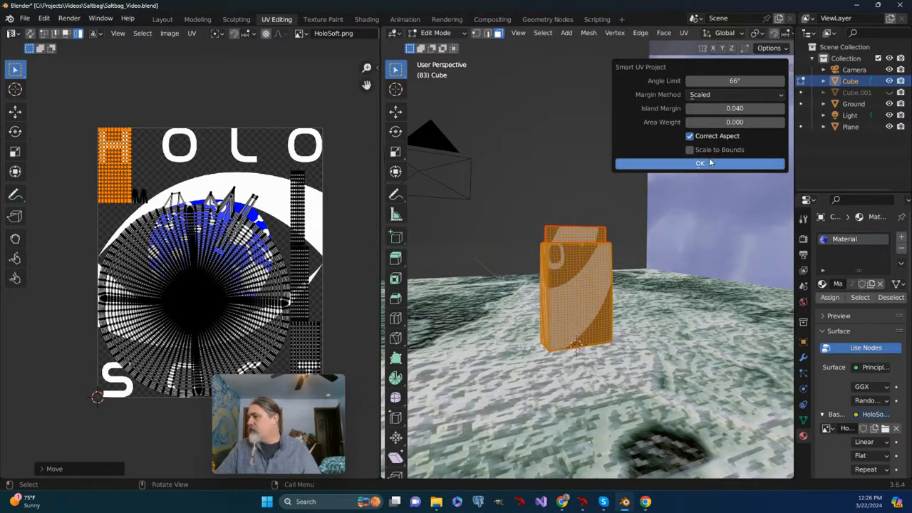
left_click(699, 163)
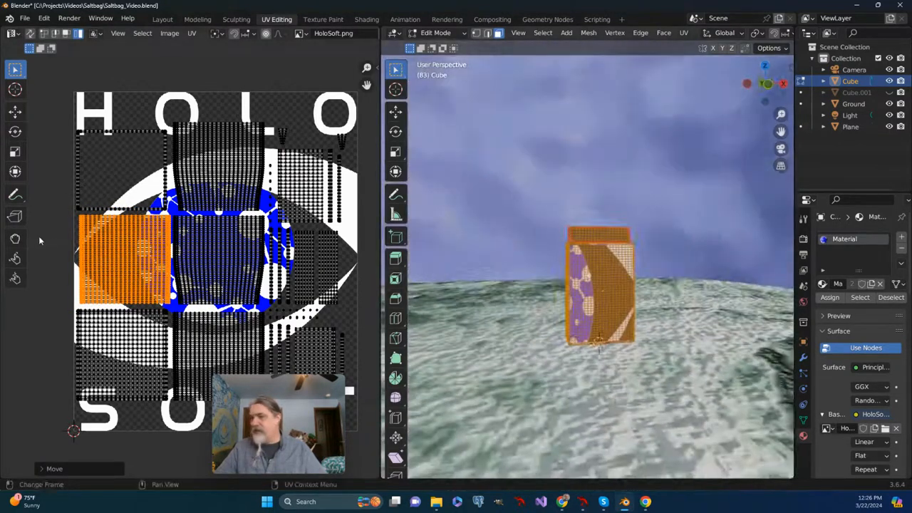
Drag the orange UV island onto the eye graphic's right edge.
left_click_drag(121, 257, 131, 245)
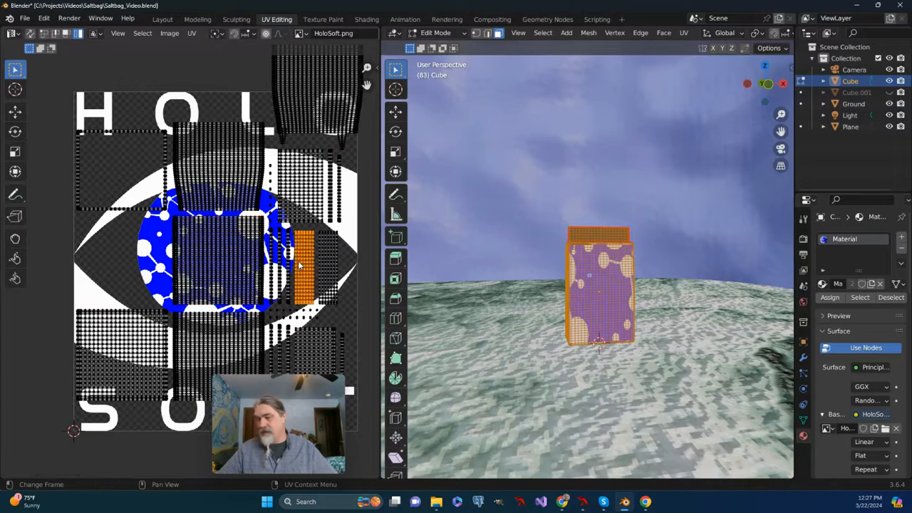
left_click_drag(299, 256, 213, 257)
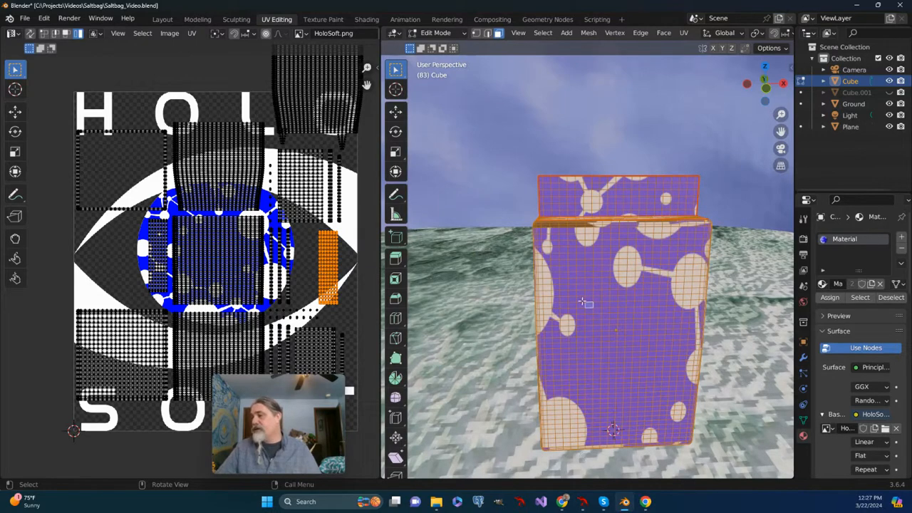
mouse_move(695, 34)
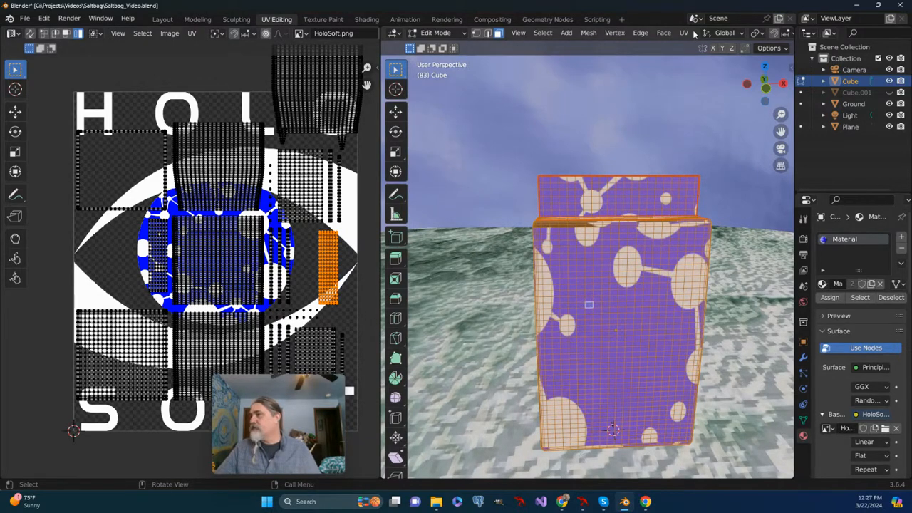